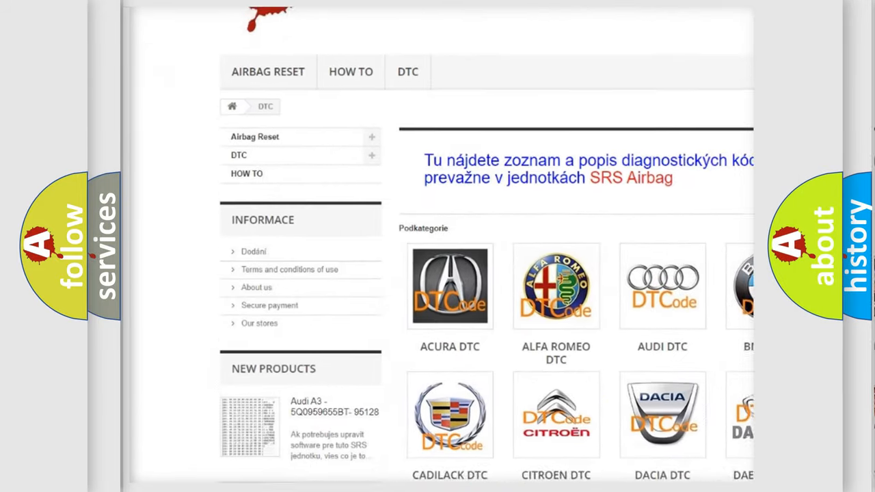
{"action": "scroll", "scroll_direction": "down", "scroll_amount": 3}
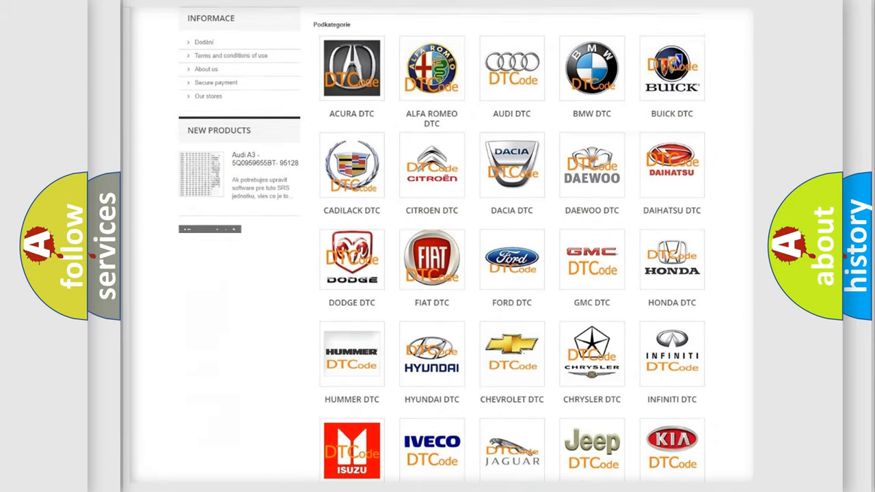
{"action": "scroll", "scroll_direction": "down", "scroll_amount": 3}
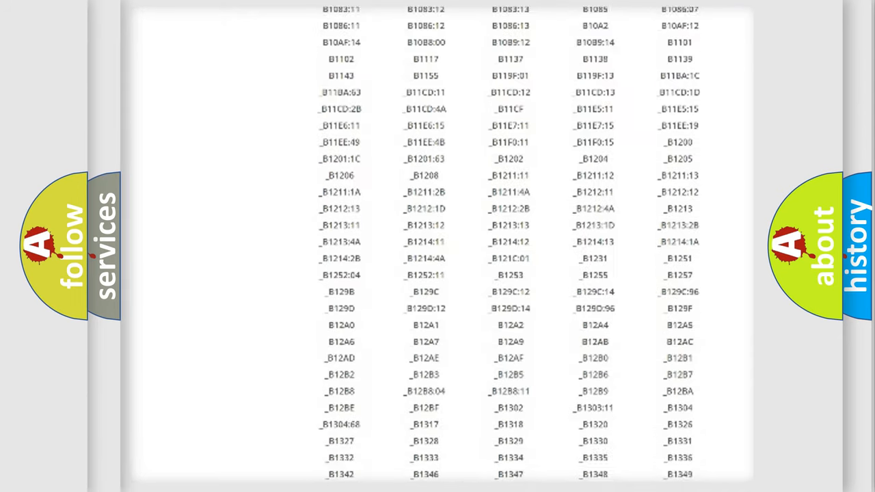
{"action": "scroll", "scroll_direction": "down", "scroll_amount": 3}
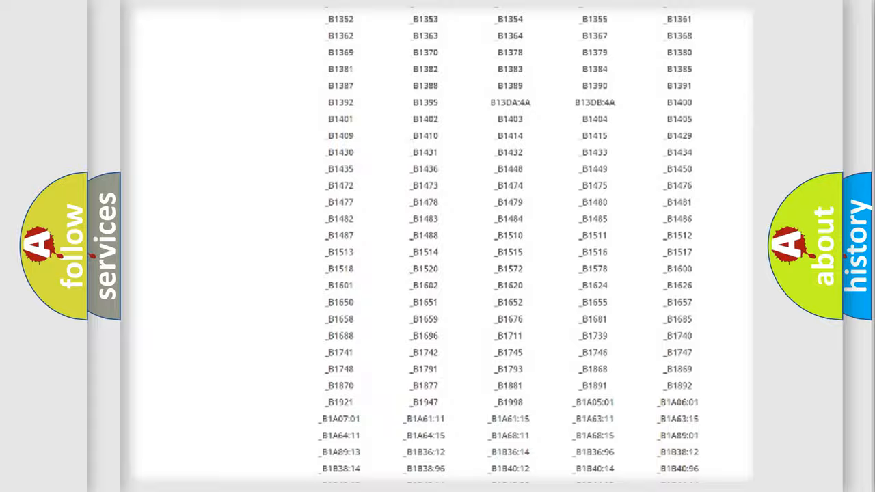
{"action": "scroll", "scroll_direction": "up", "scroll_amount": 3}
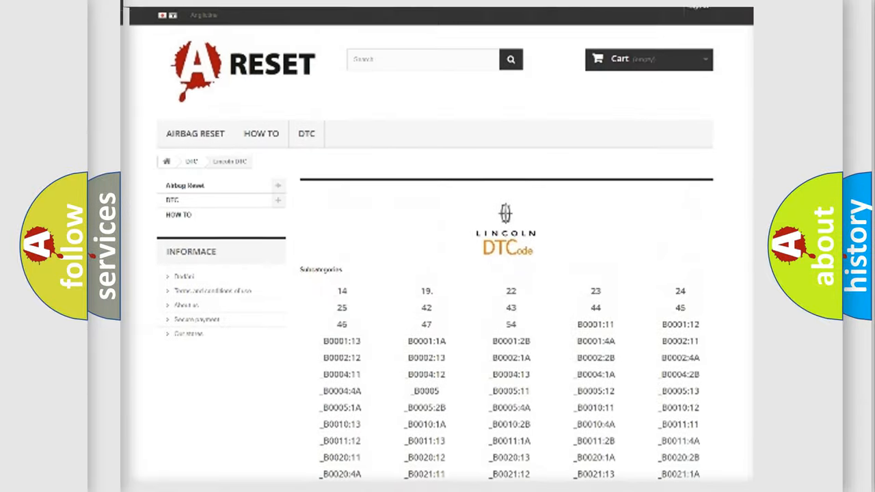